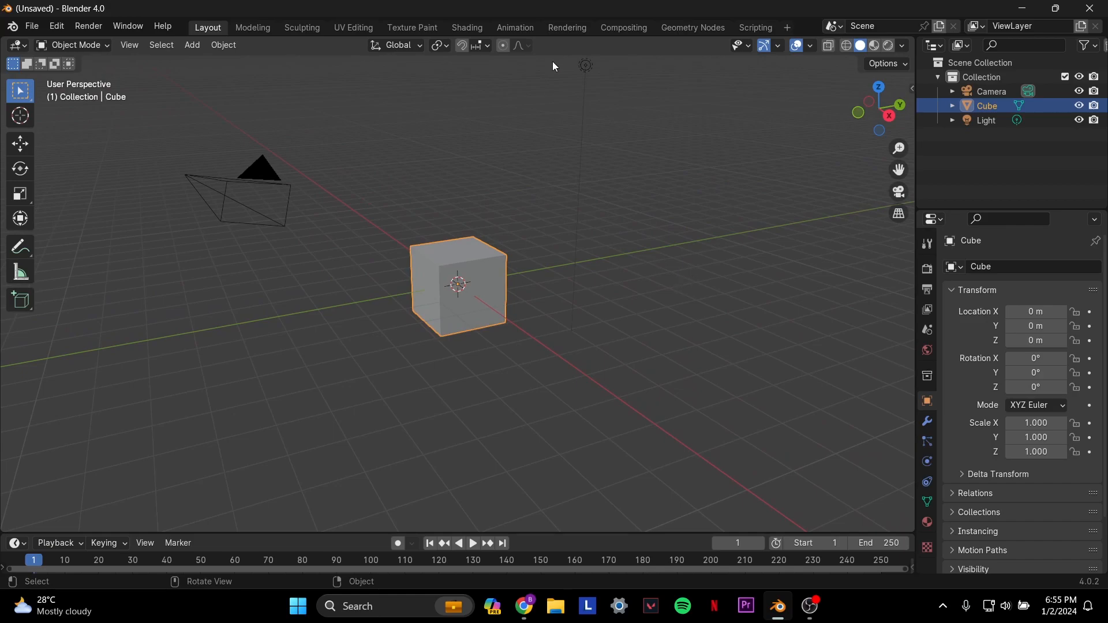
pyautogui.moveTo(711, 266)
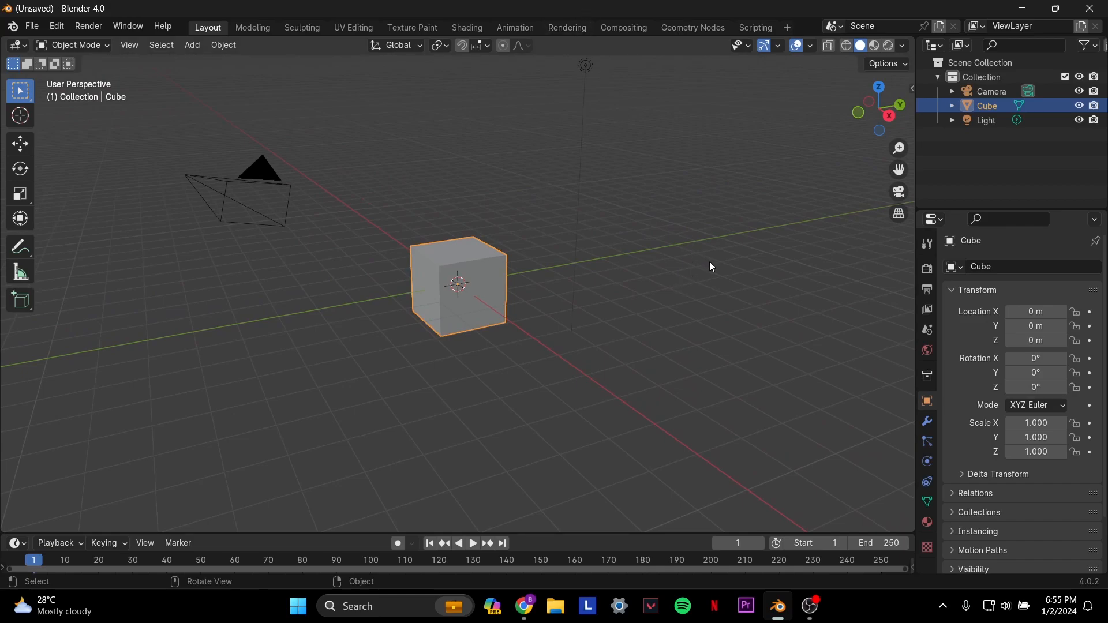
pyautogui.moveTo(791, 310)
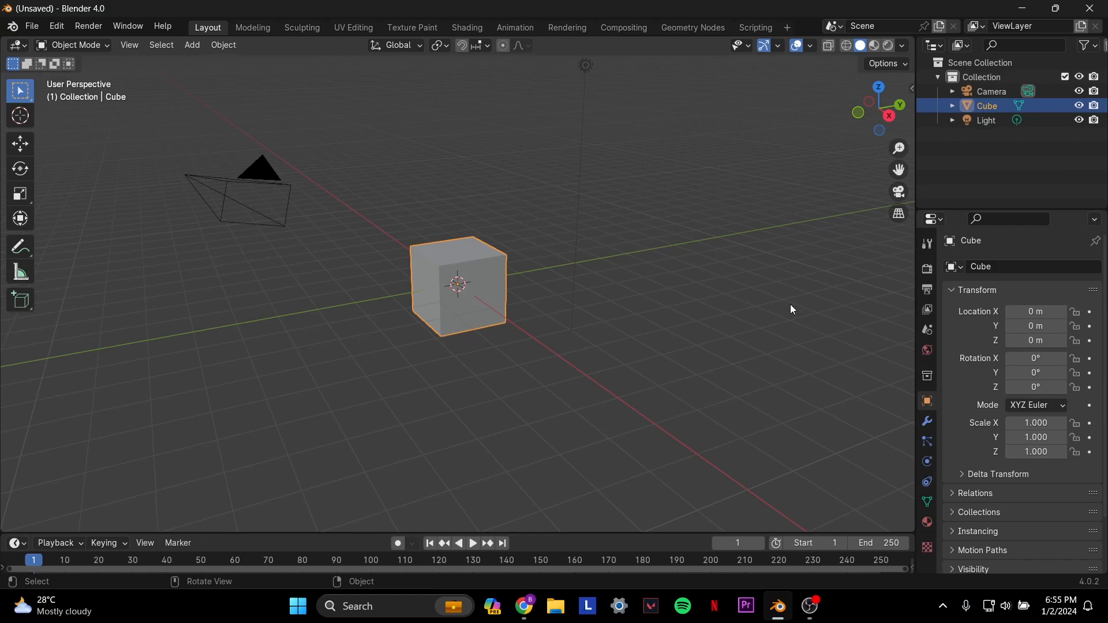
pyautogui.moveTo(662, 402)
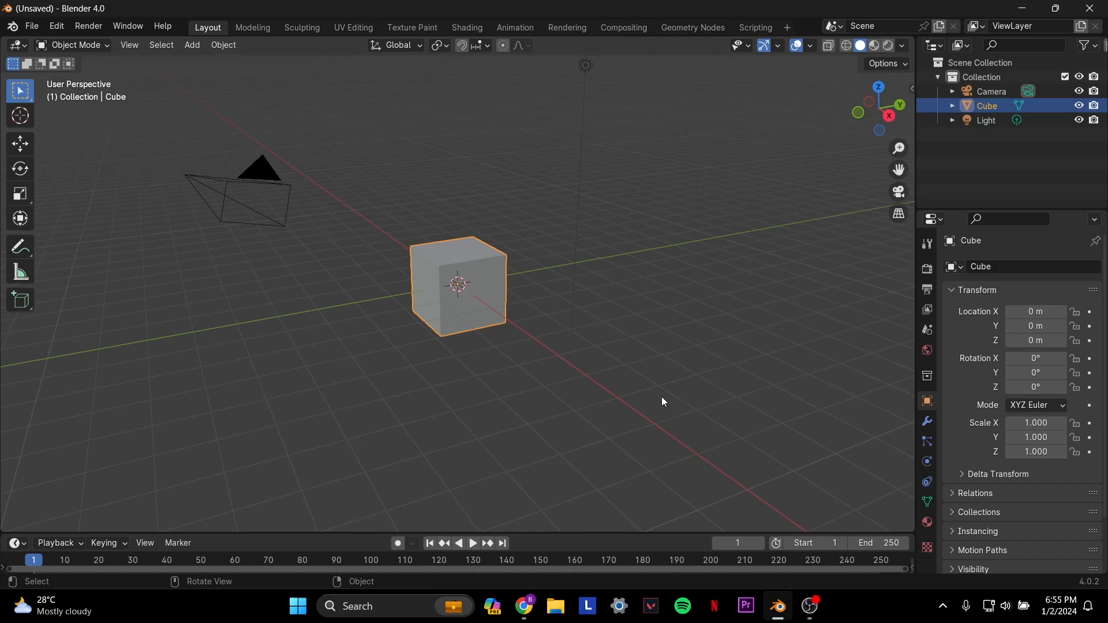
pyautogui.moveTo(612, 426)
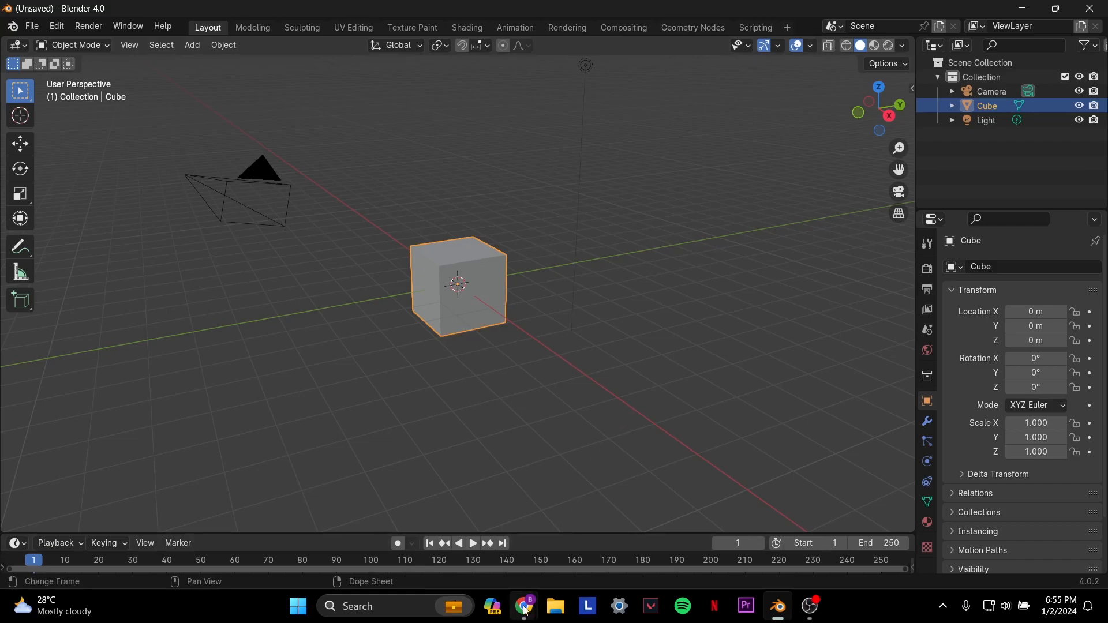
# Switch to Chrome and open the Poly Haven HDRIs result from the Google search
pyautogui.click(522, 610)
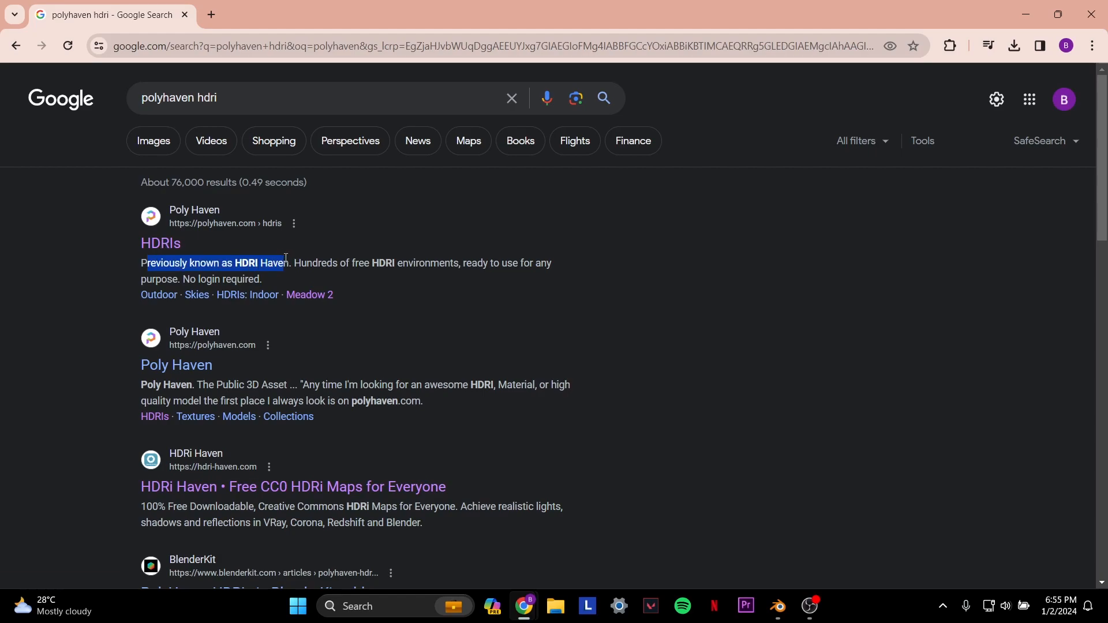
pyautogui.click(160, 243)
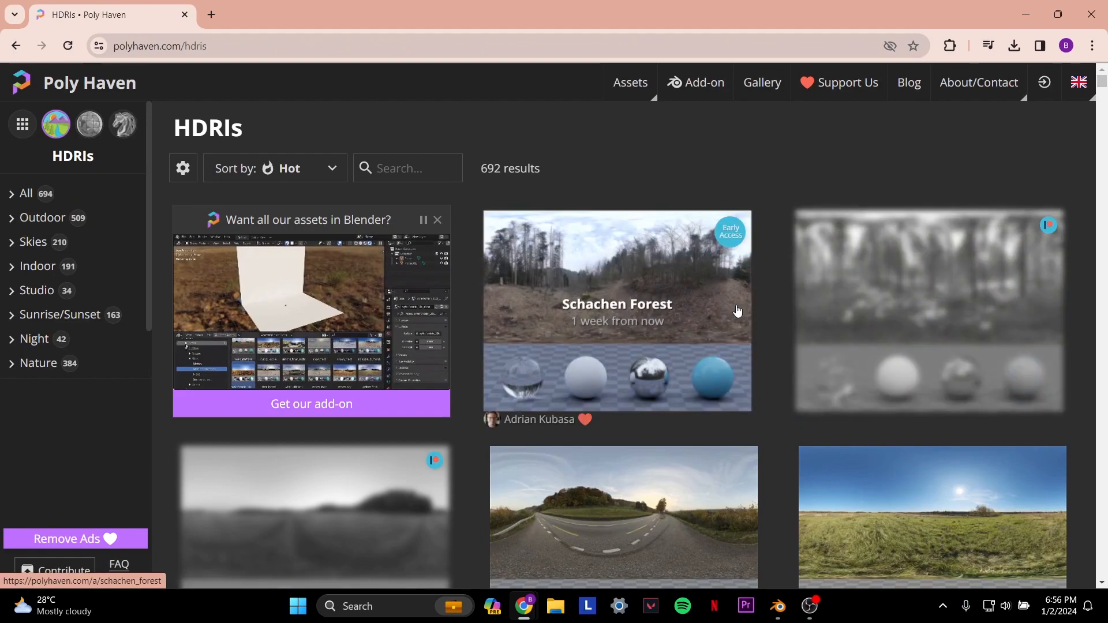
# Scroll down the HDRI library grid to reveal more outdoor environment thumbnails
pyautogui.scroll(-3)
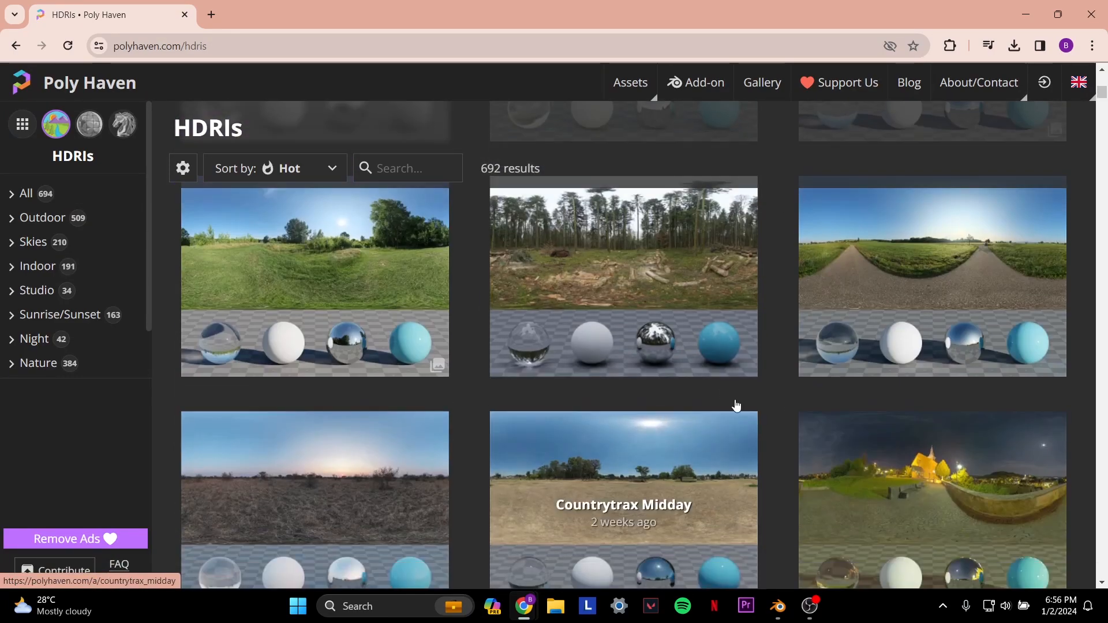
pyautogui.scroll(-3)
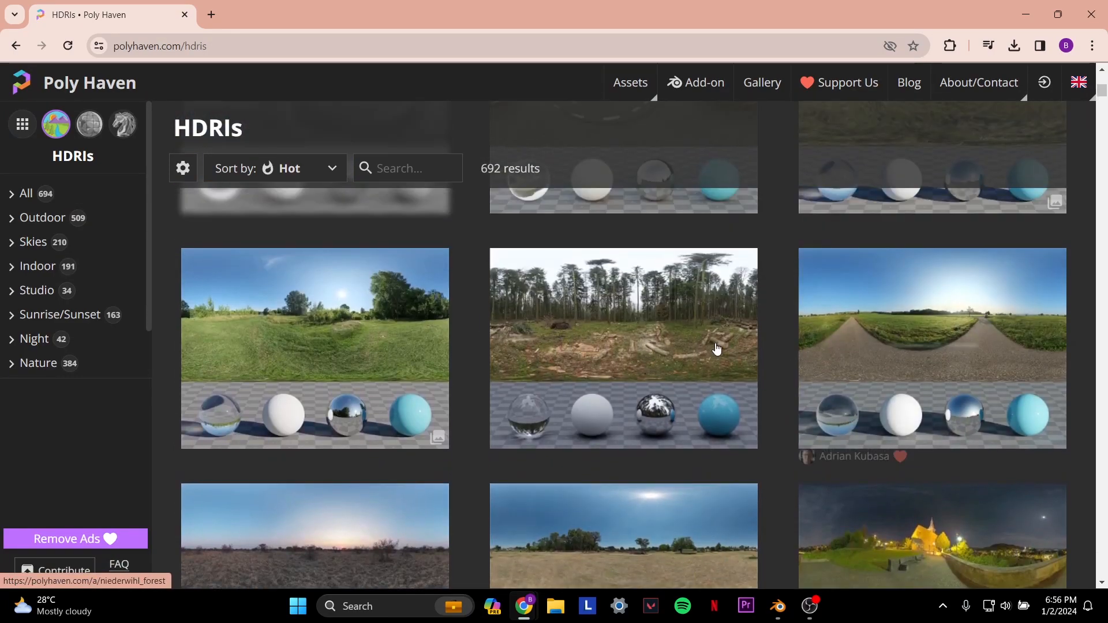
pyautogui.moveTo(881, 323)
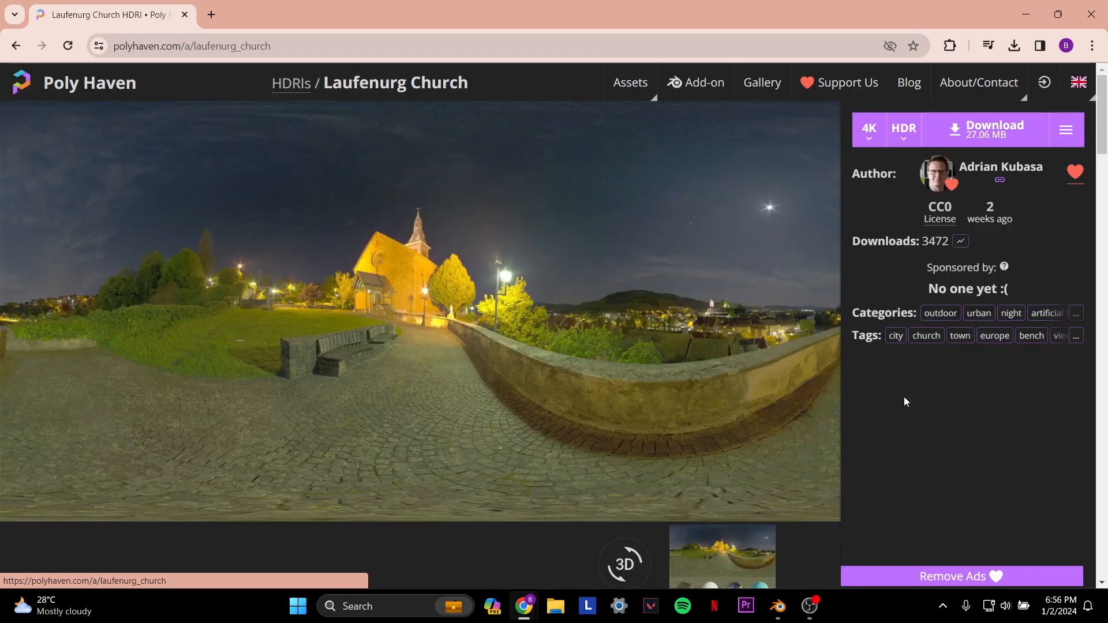
# Choose 4K in the resolution dropdown next to the HDRI Download button
pyautogui.click(867, 129)
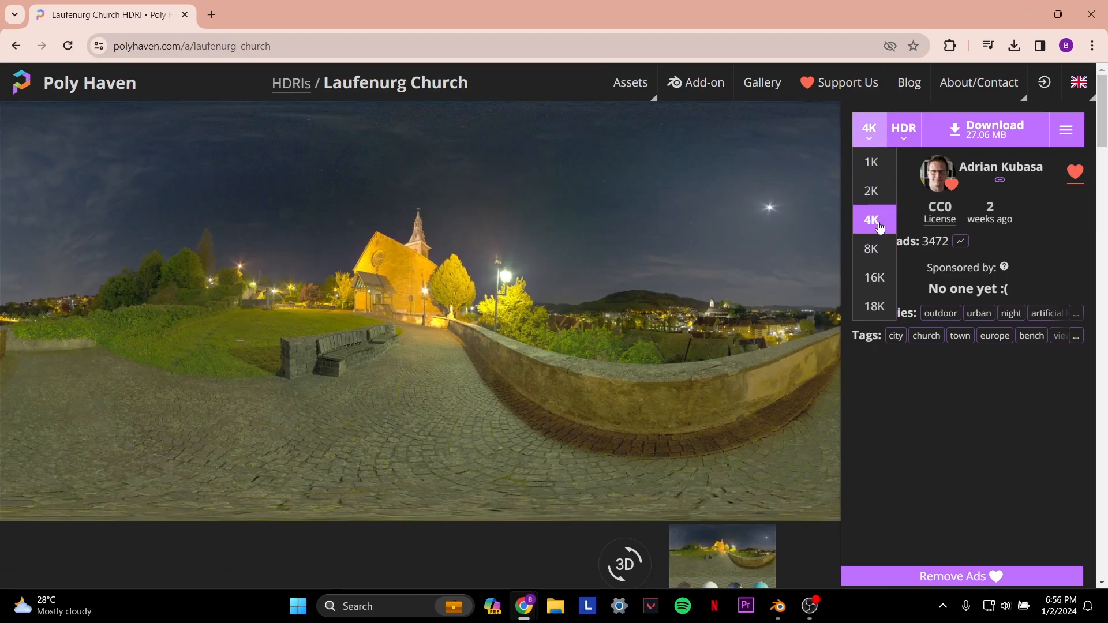
pyautogui.click(902, 130)
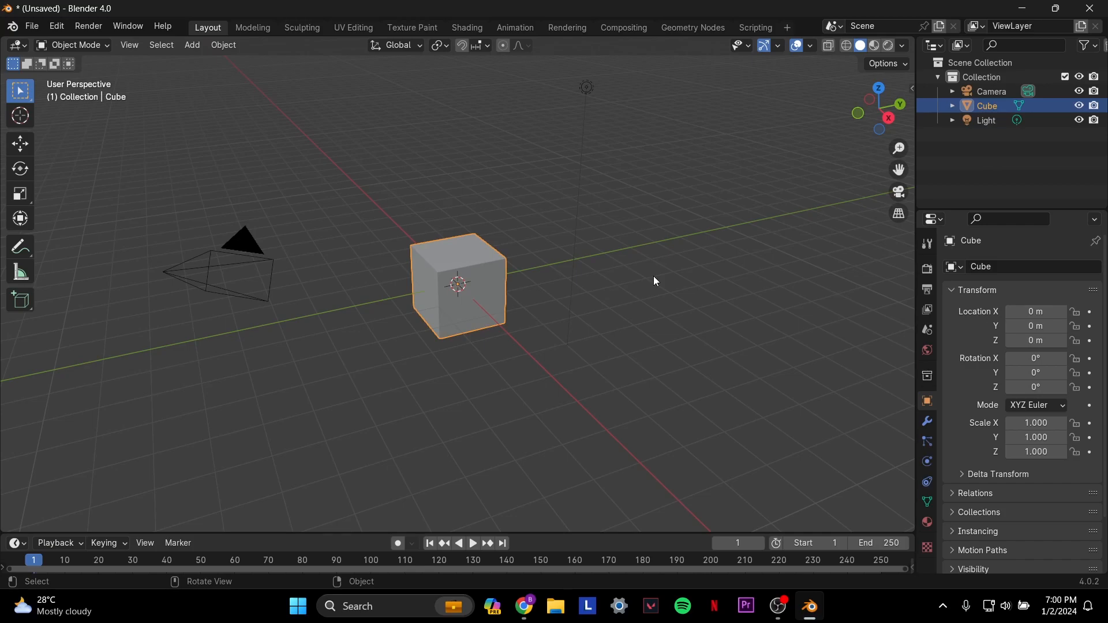
pyautogui.moveTo(649, 291)
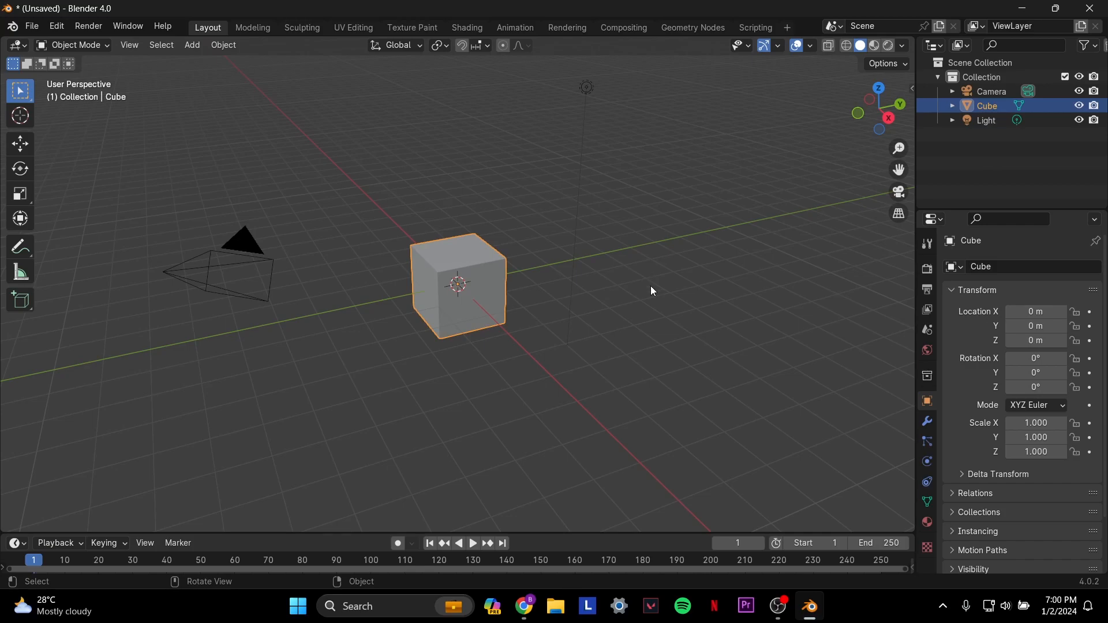
pyautogui.moveTo(623, 278)
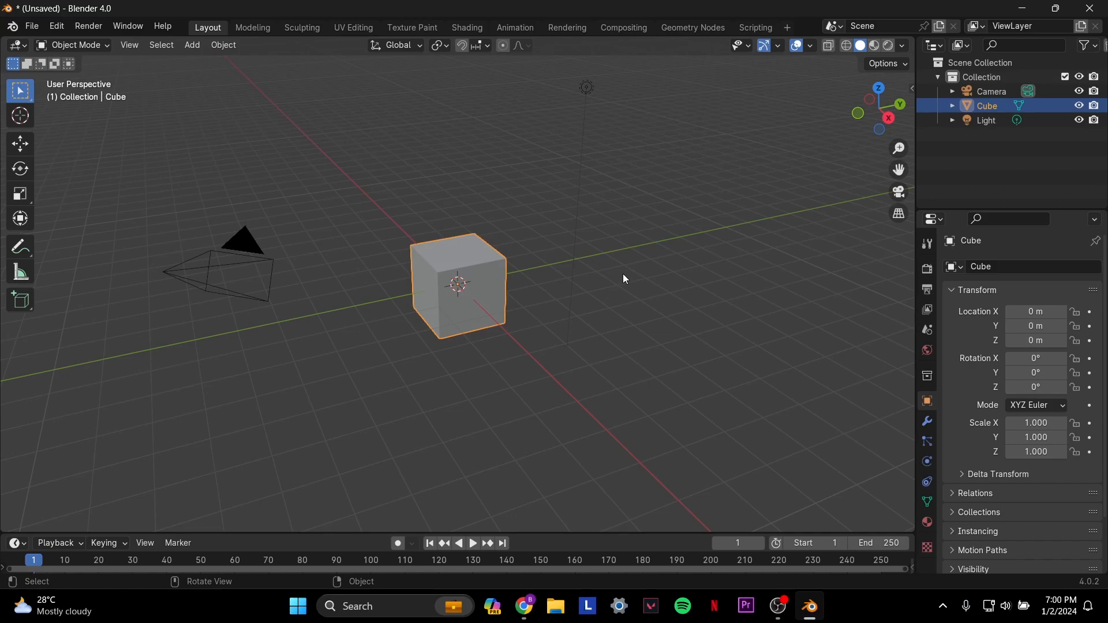
pyautogui.moveTo(466, 27)
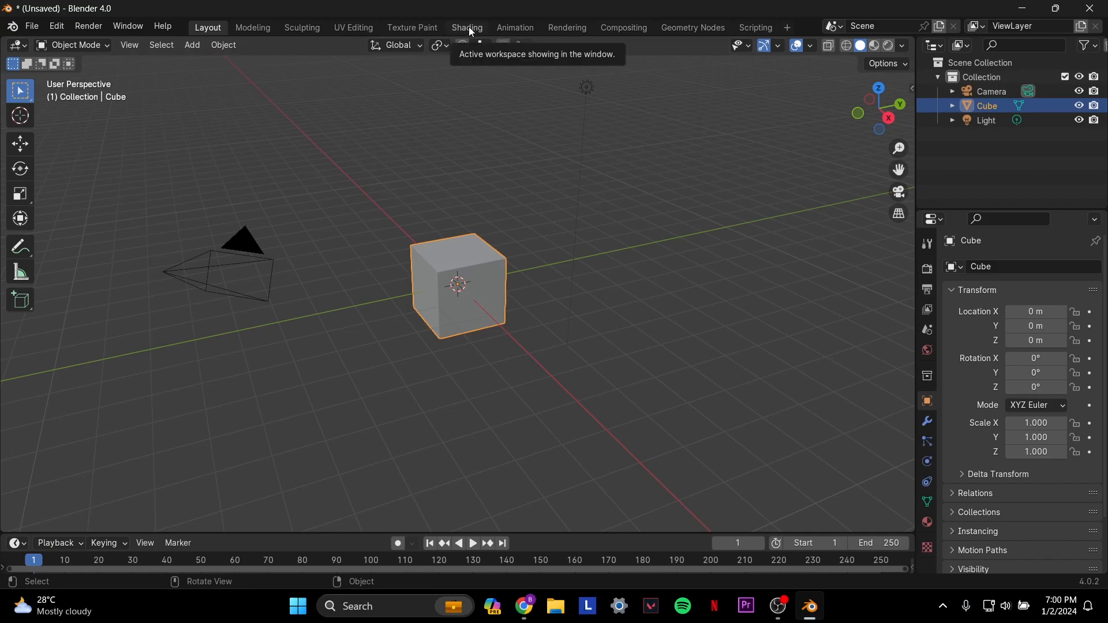
# Switch to the Shading workspace and set the node editor to the World shader tree
pyautogui.click(465, 26)
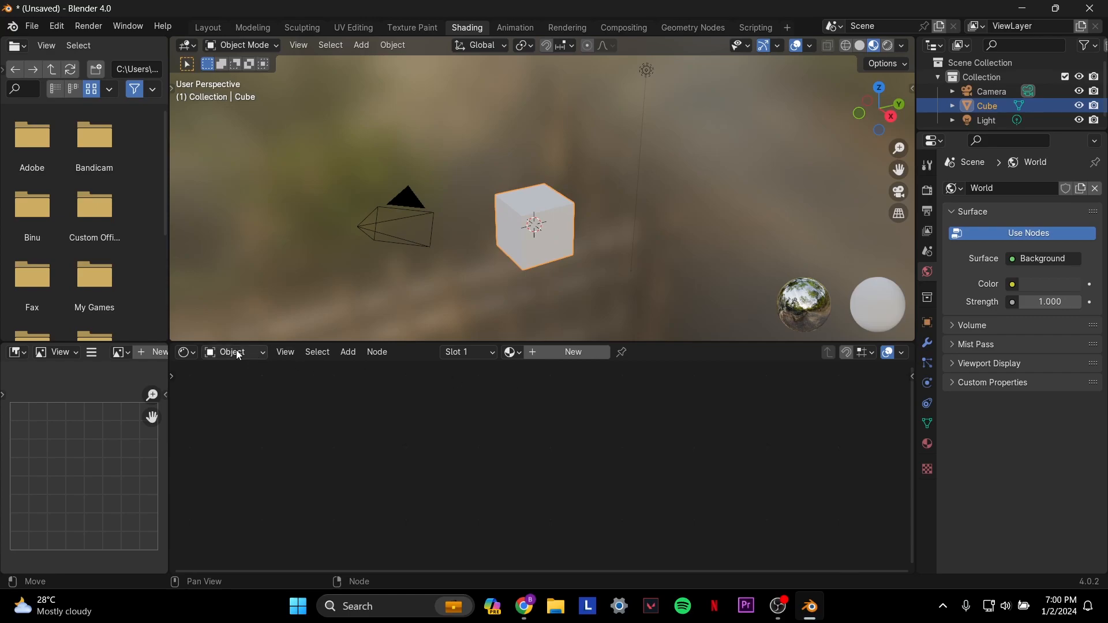
pyautogui.click(233, 352)
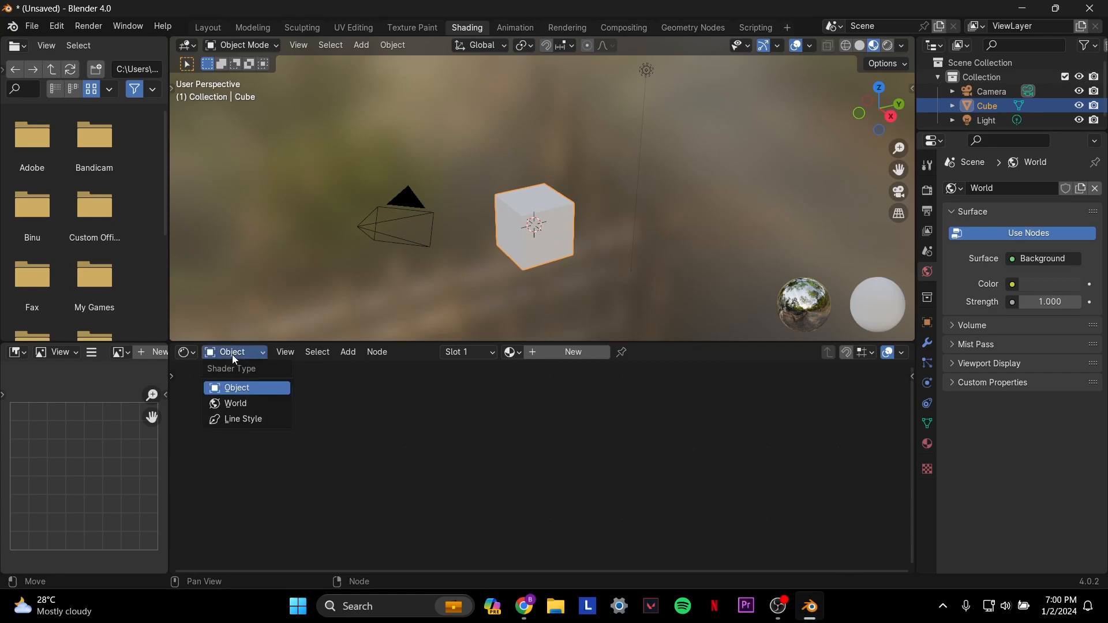
pyautogui.click(236, 404)
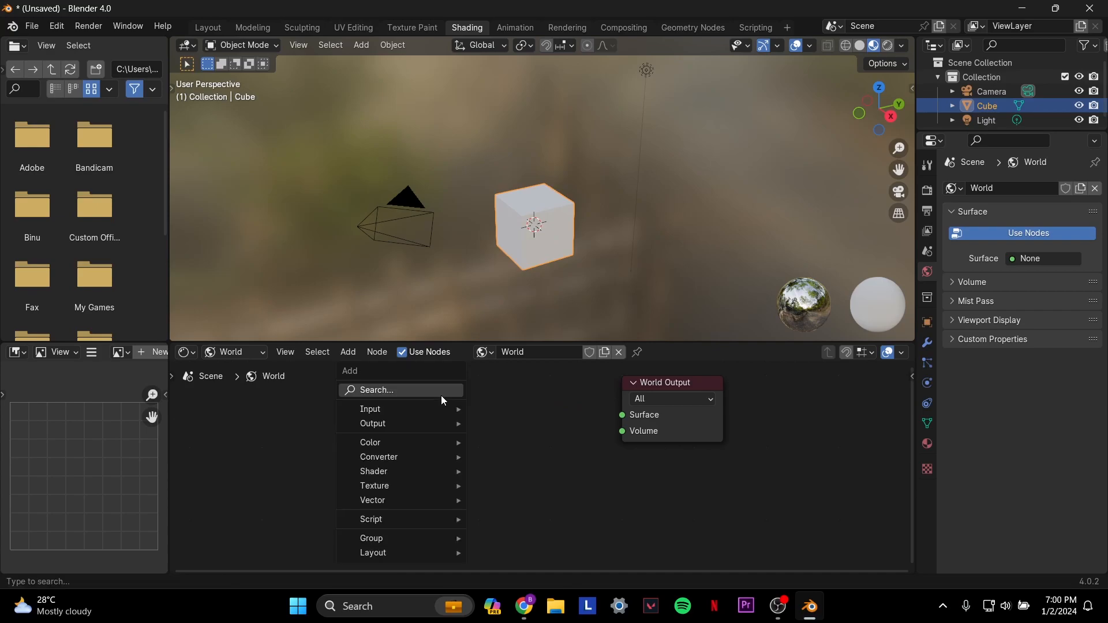
pyautogui.moveTo(416, 380)
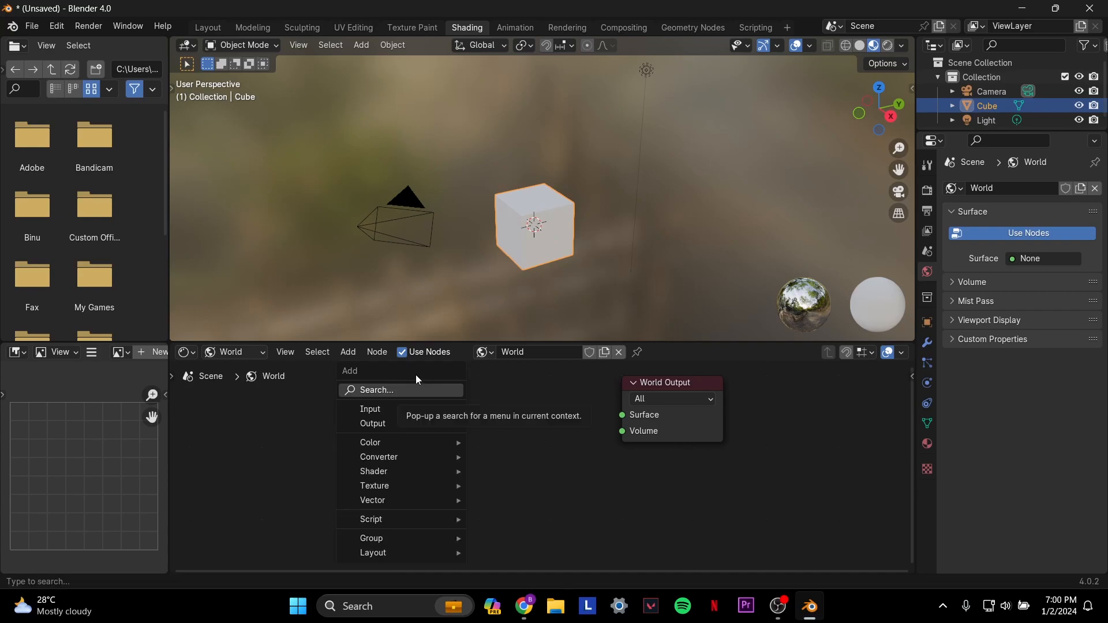
# Search the Add menu for 'envir' and add an Environment Texture node
pyautogui.click(376, 389)
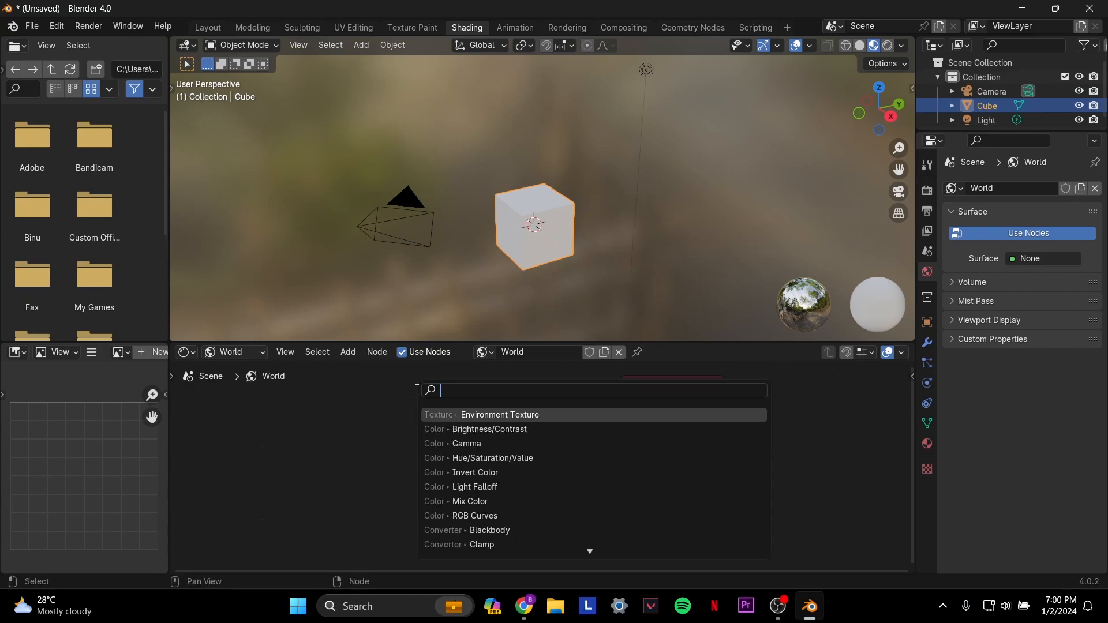
pyautogui.write('envir')
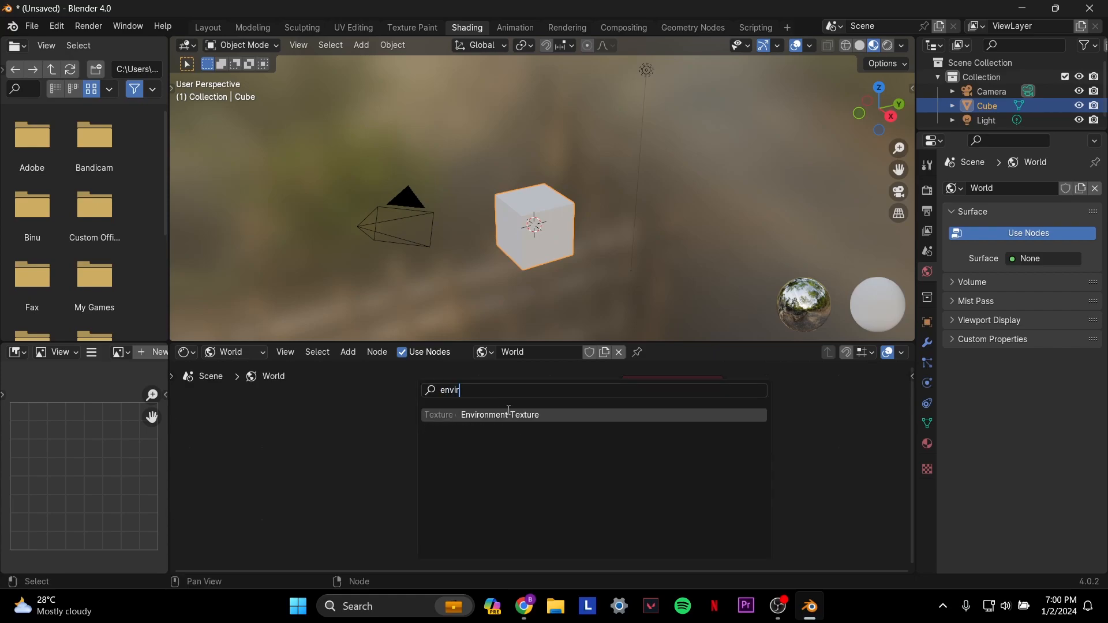
pyautogui.click(500, 414)
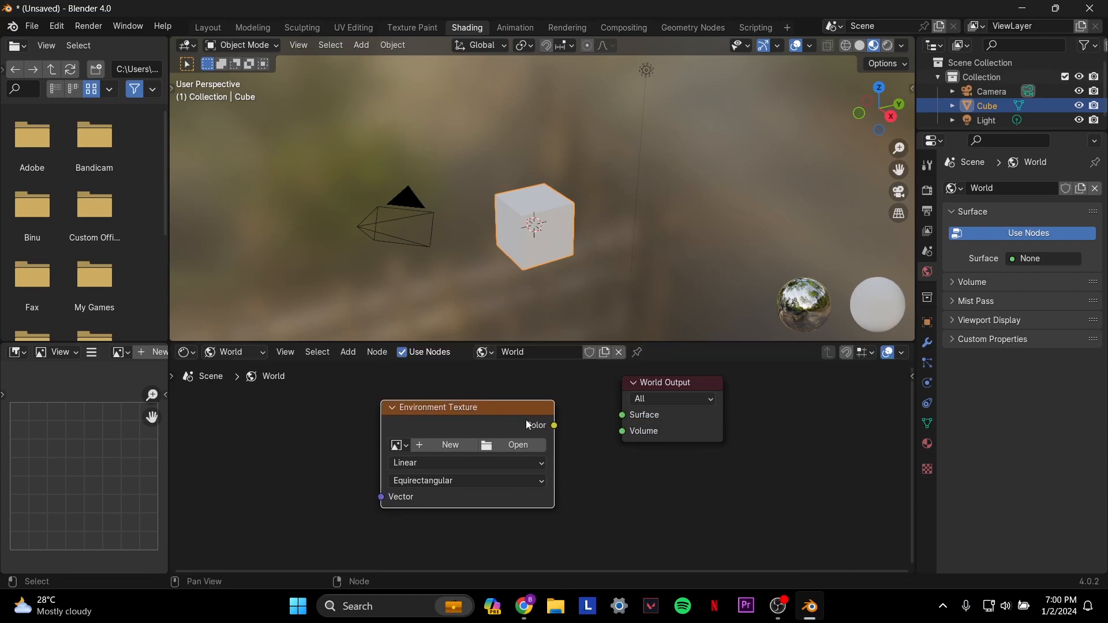
# Link the Environment Texture Color output to the World Output Surface input
pyautogui.moveTo(554, 424); pyautogui.dragTo(565, 422)
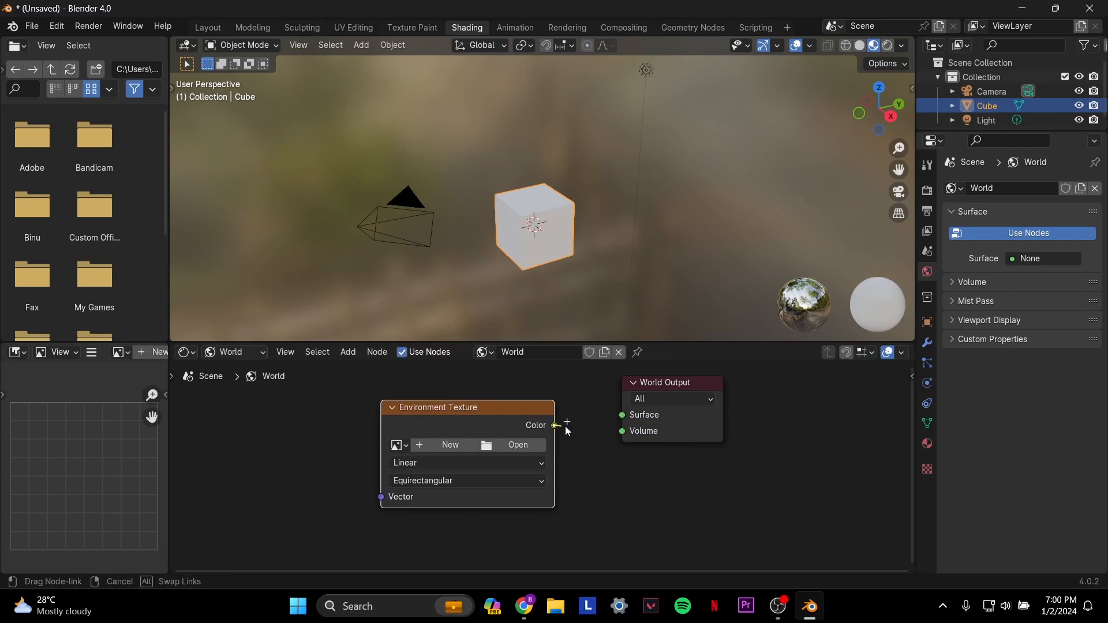
pyautogui.moveTo(565, 423); pyautogui.dragTo(622, 414)
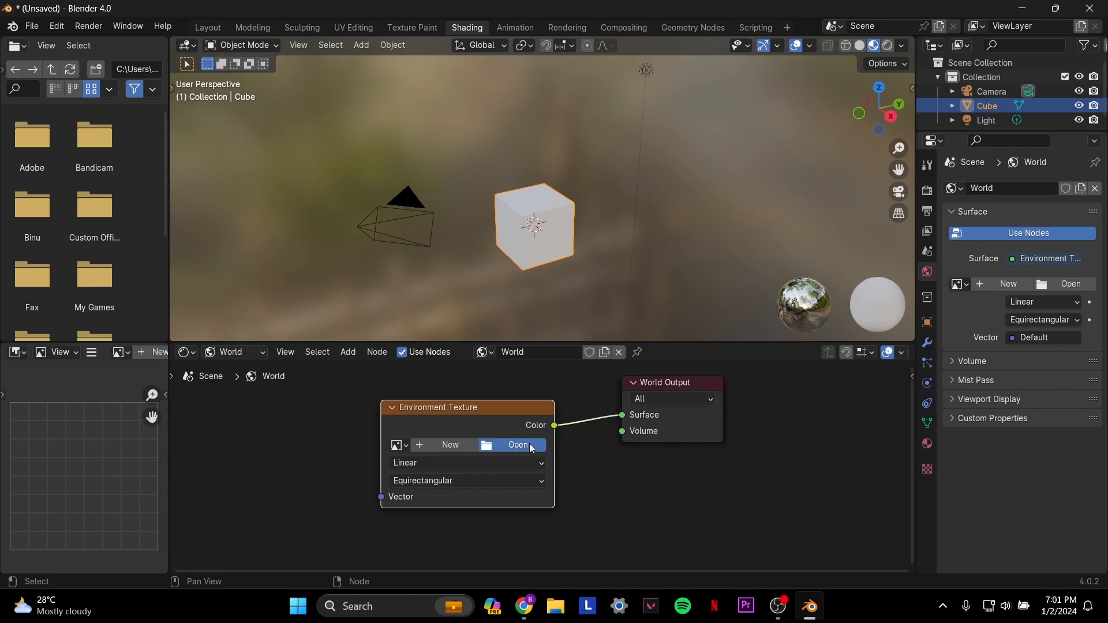
# Load meadow_2_4k.hdr from Desktop > Mi > HDRI into the Environment Texture node
pyautogui.click(518, 446)
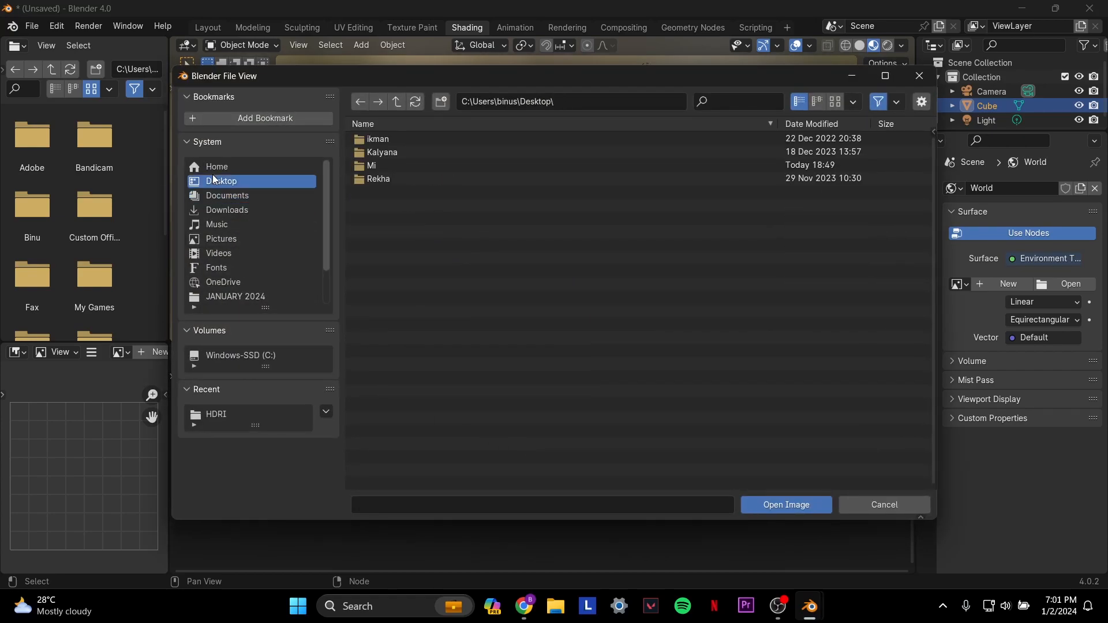
pyautogui.doubleClick(372, 165)
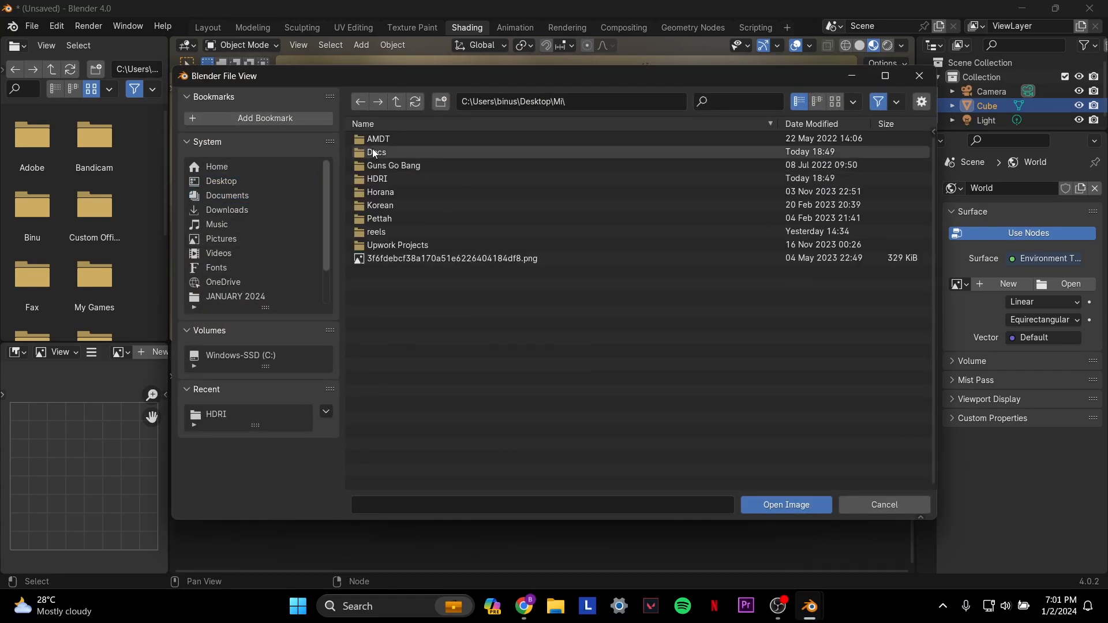
pyautogui.doubleClick(376, 179)
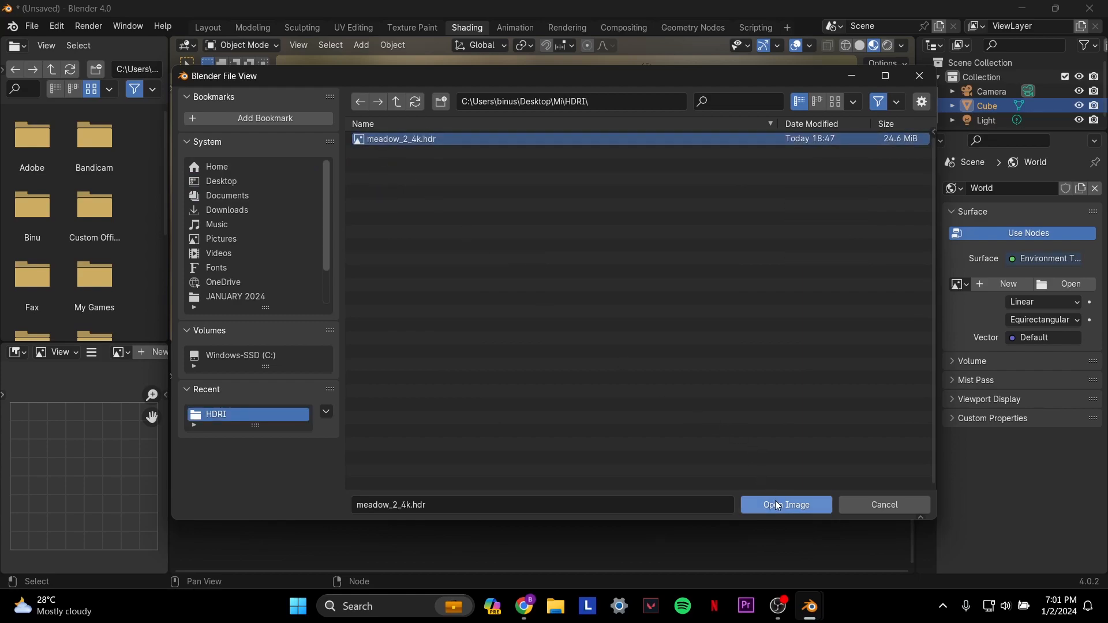
pyautogui.click(784, 508)
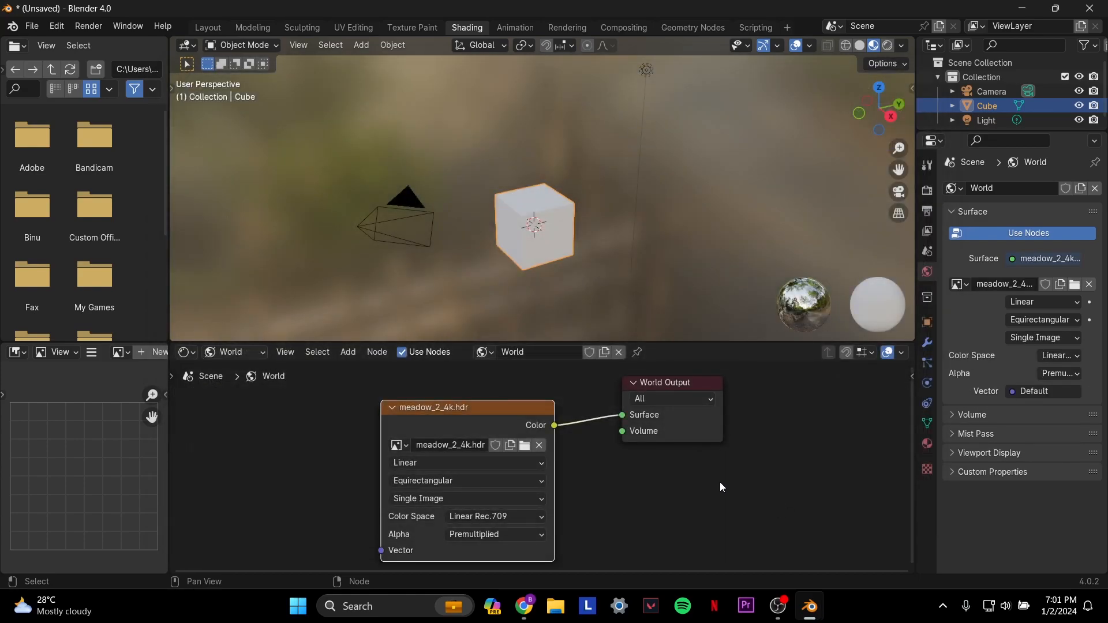
pyautogui.moveTo(699, 477)
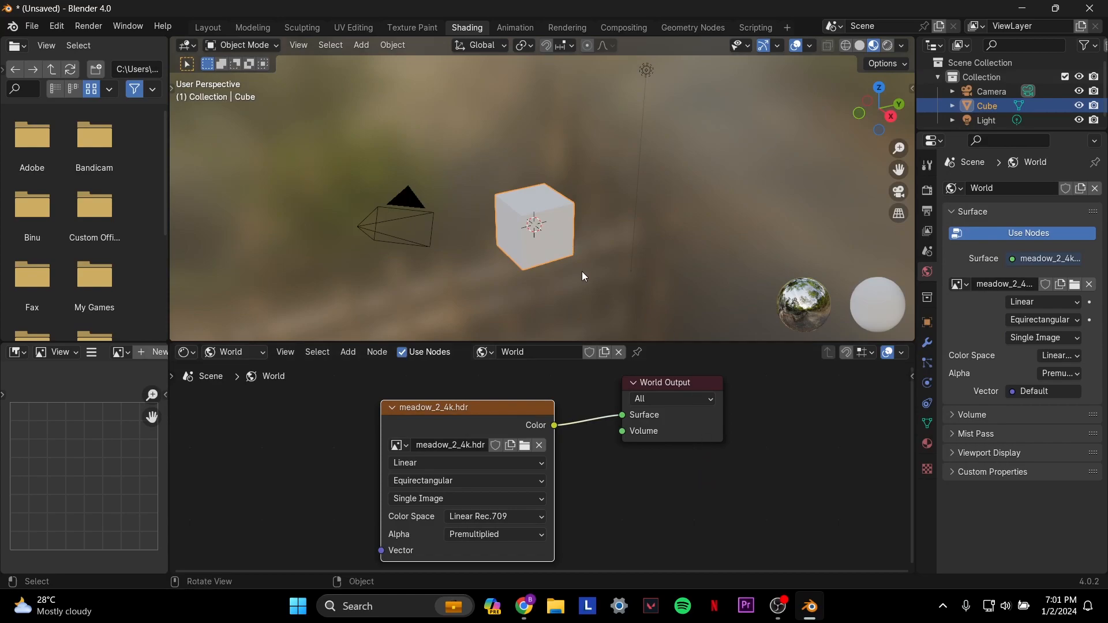
pyautogui.moveTo(668, 295)
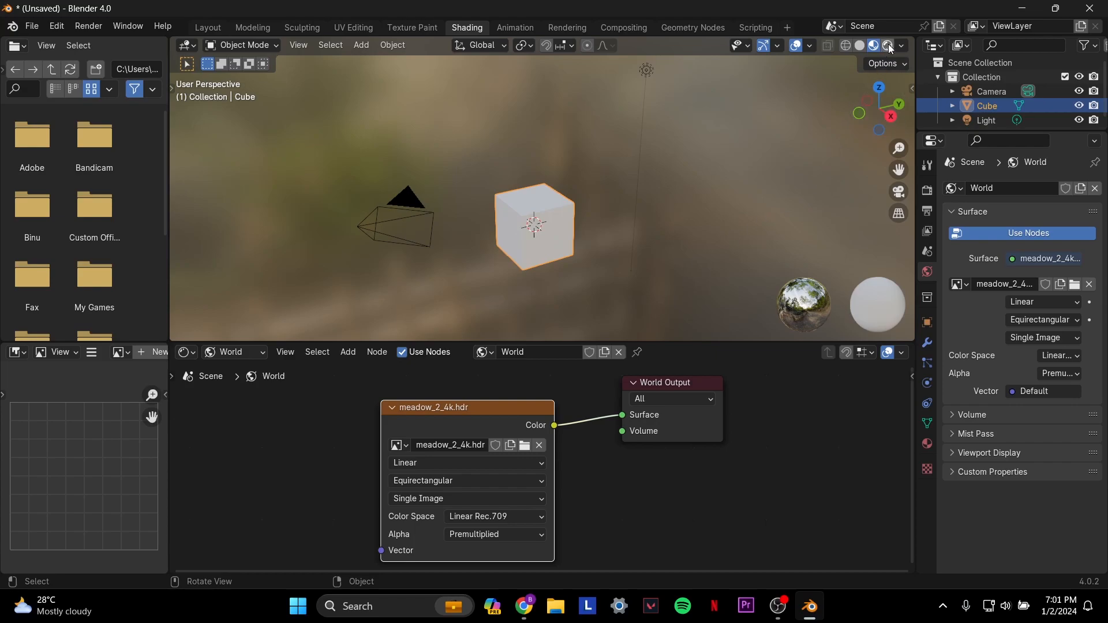
pyautogui.moveTo(887, 45)
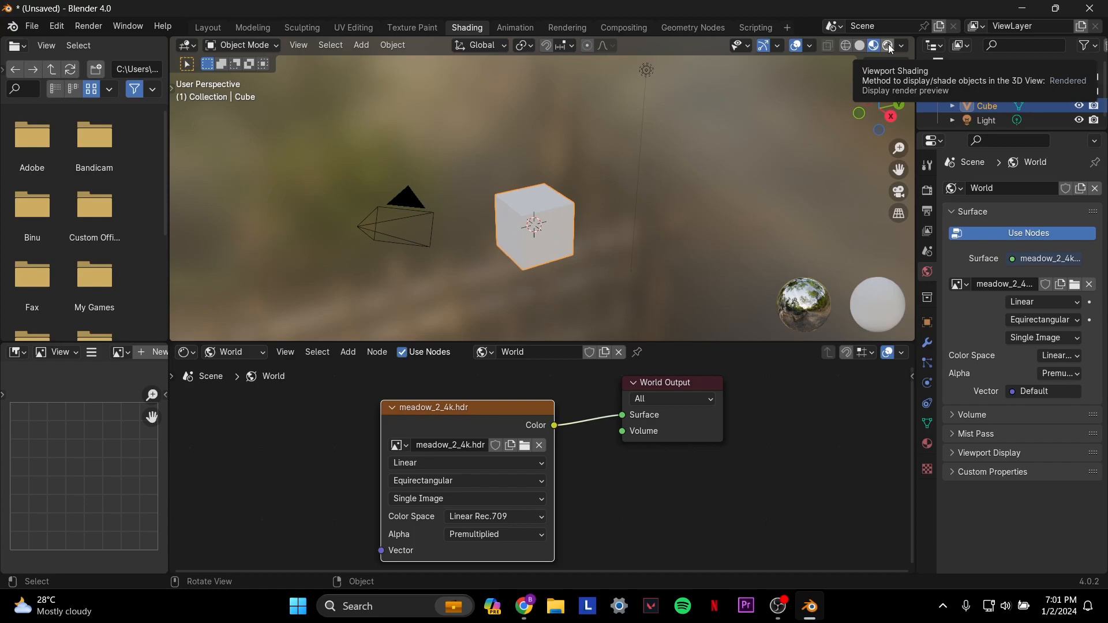
# Switch the 3D viewport to Rendered shading so the meadow HDRI surrounds the cube
pyautogui.click(888, 45)
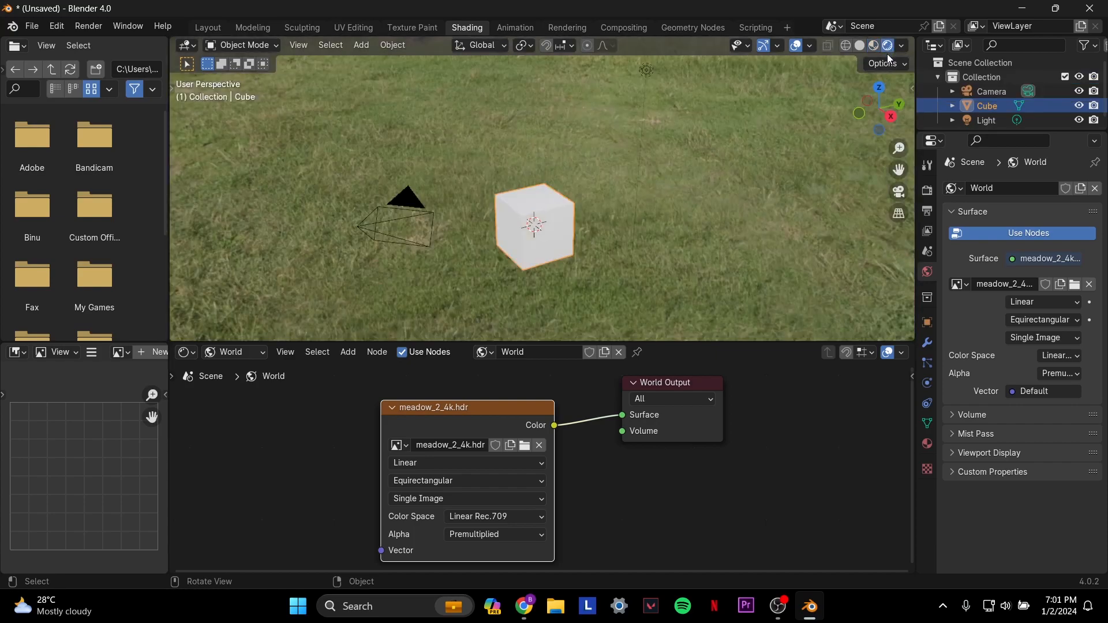